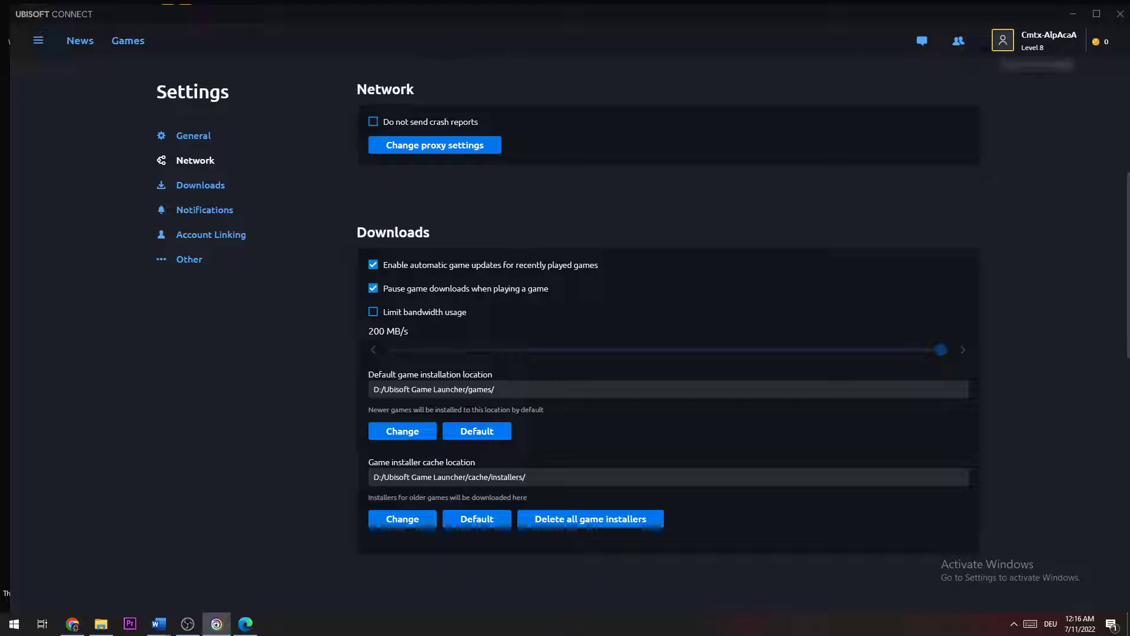
# Step: Leave Ubisoft Connect's settings for the News feed
pyautogui.click(80, 40)
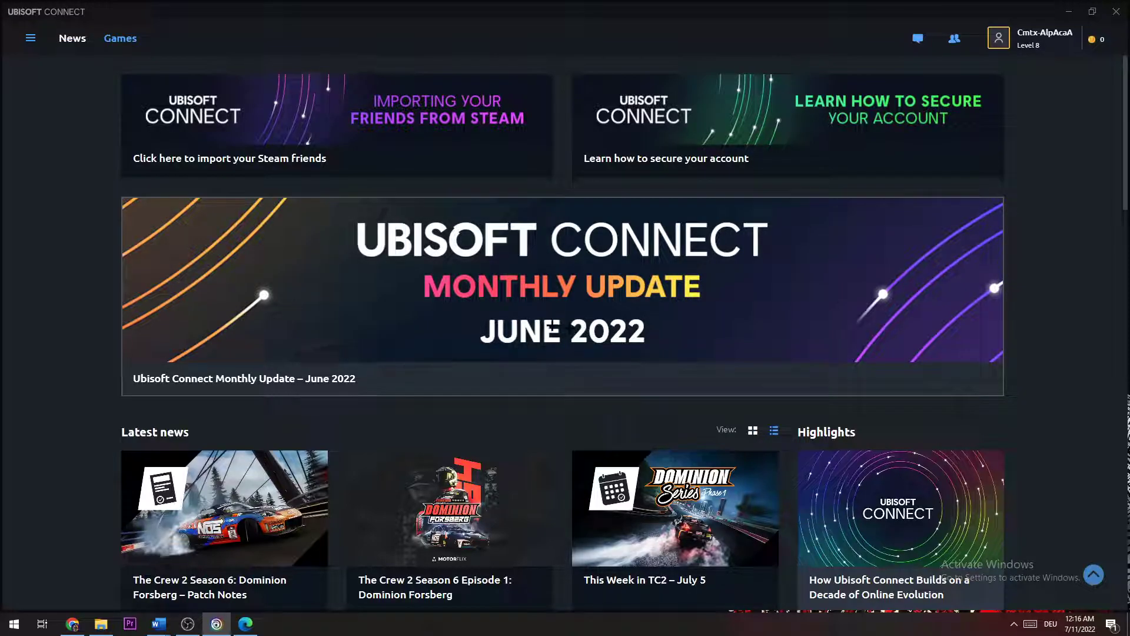
# Step: Go to Ubisoft Connect Settings and open 'Change proxy settings' under Network
pyautogui.click(30, 37)
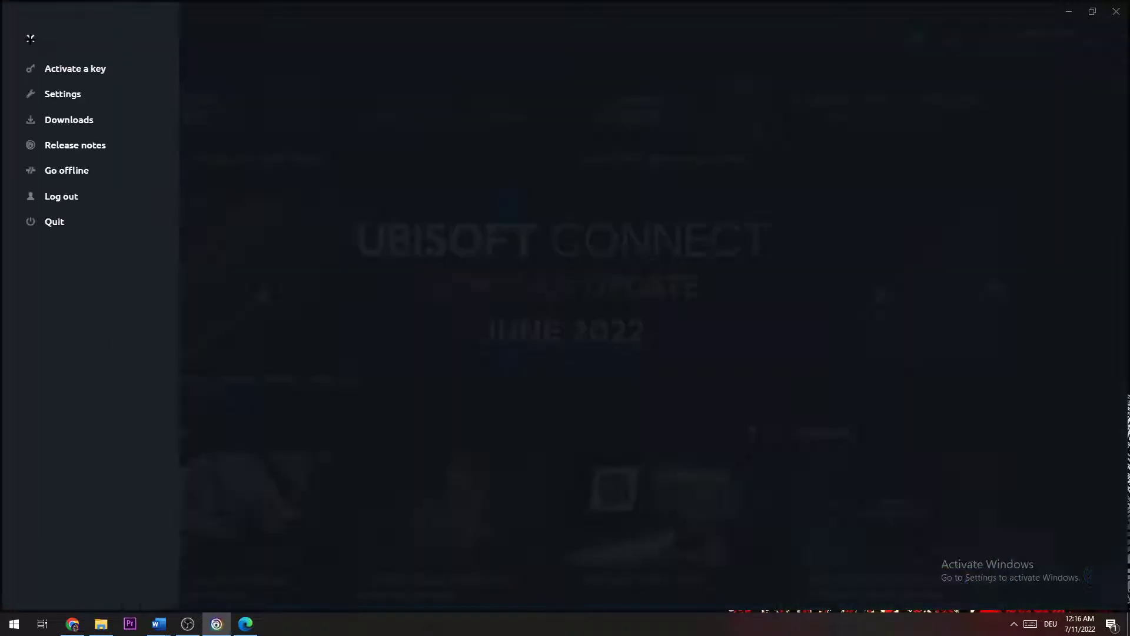
pyautogui.click(62, 93)
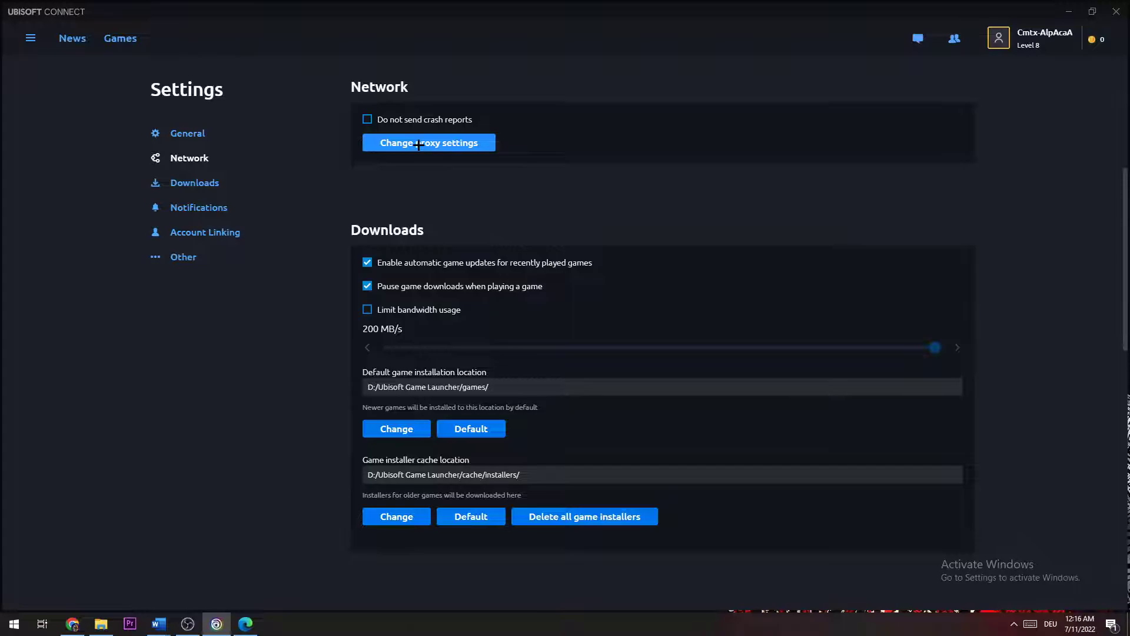
pyautogui.click(428, 142)
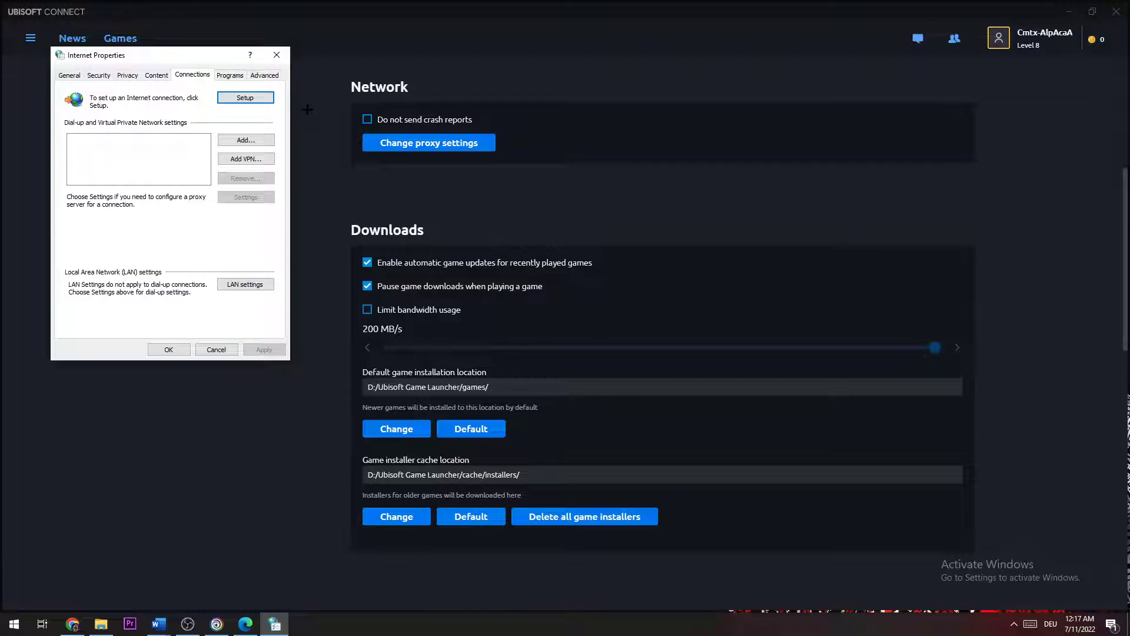
# Step: Open the LAN settings window from the Connections tab
pyautogui.click(244, 283)
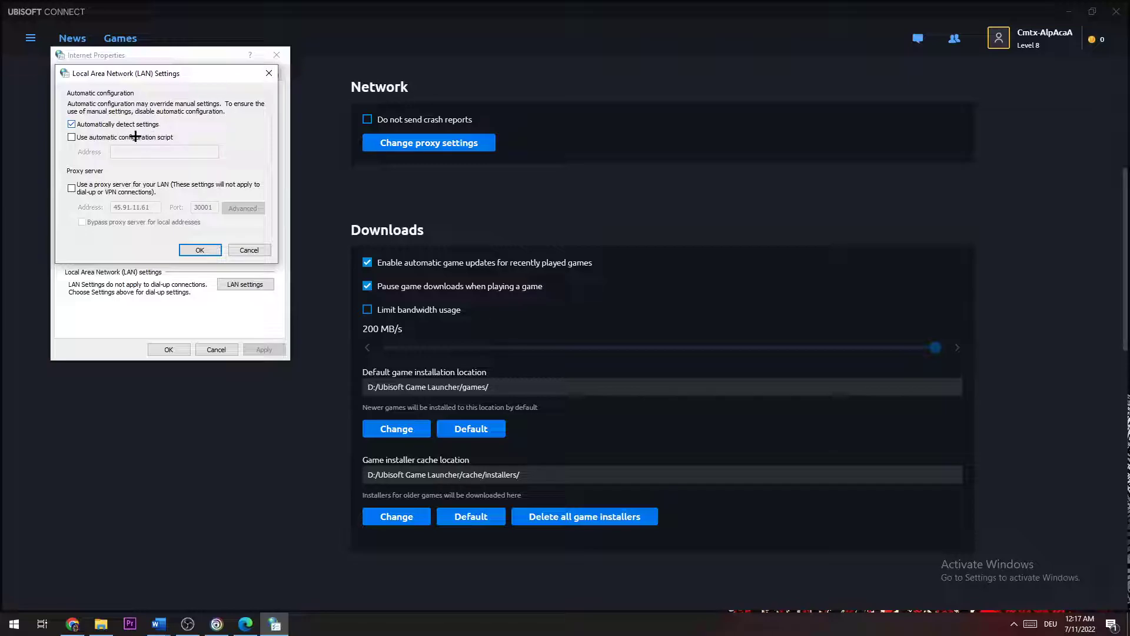
# Step: Enable the automatic configuration script and a LAN proxy server, then edit the proxy address
pyautogui.click(71, 137)
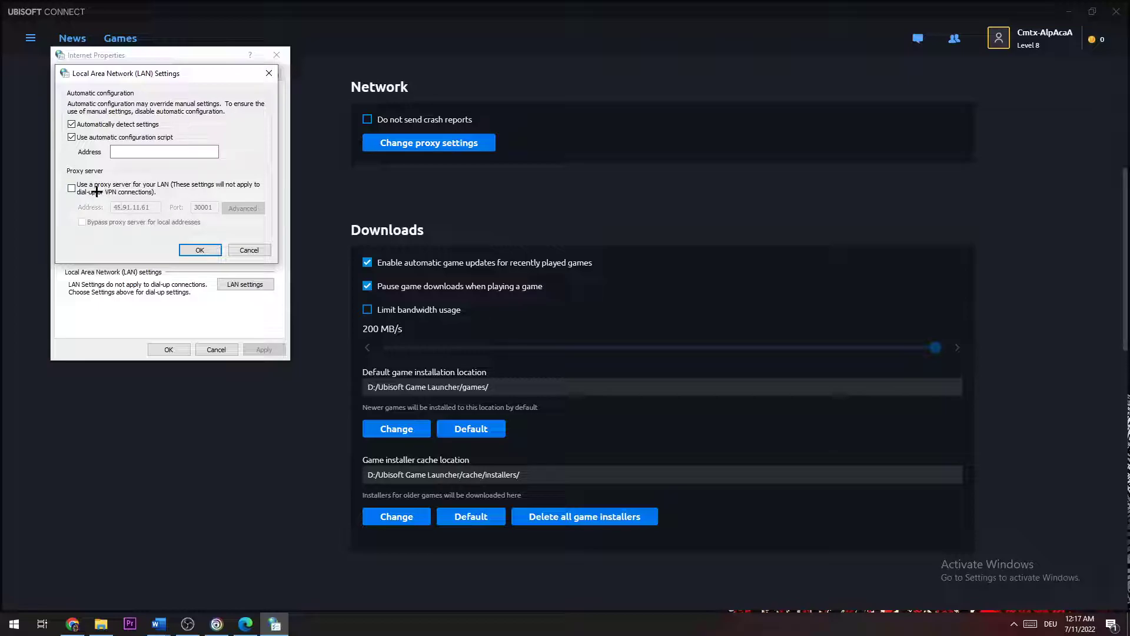
pyautogui.click(71, 188)
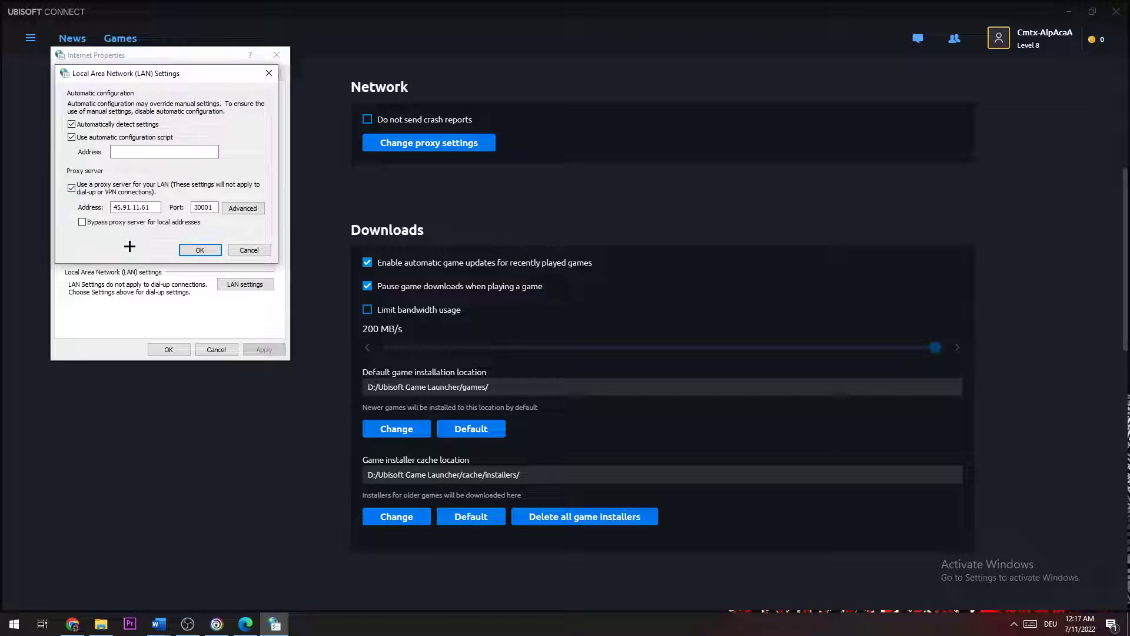
pyautogui.click(137, 207)
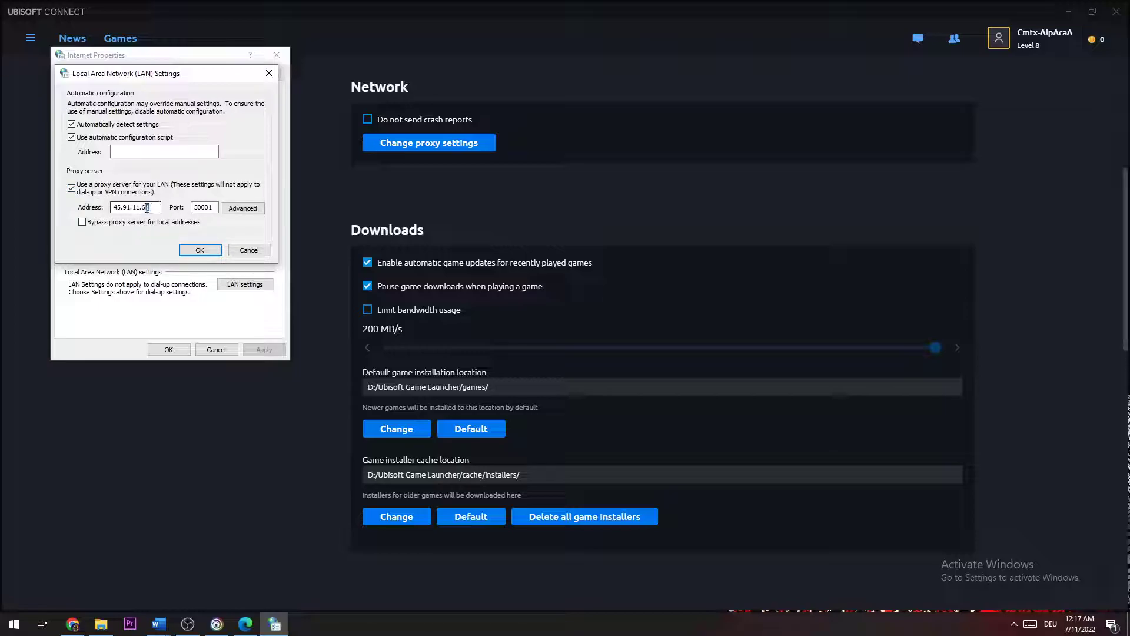